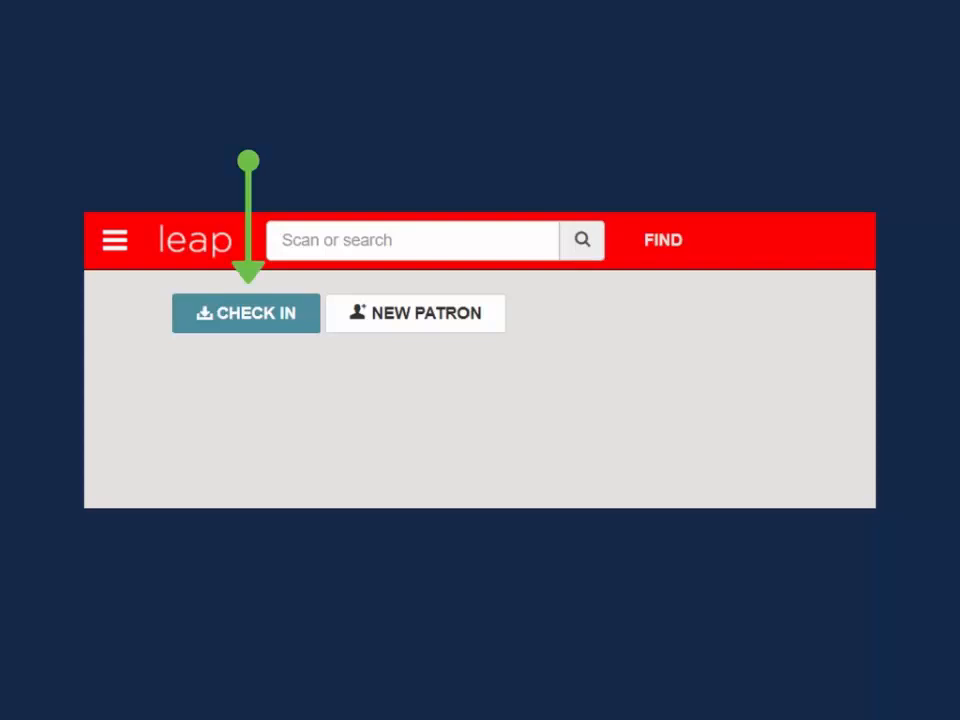
Open the Check In form from the LEAP home screen.
{"action": "left_click", "coordinate": [245, 313]}
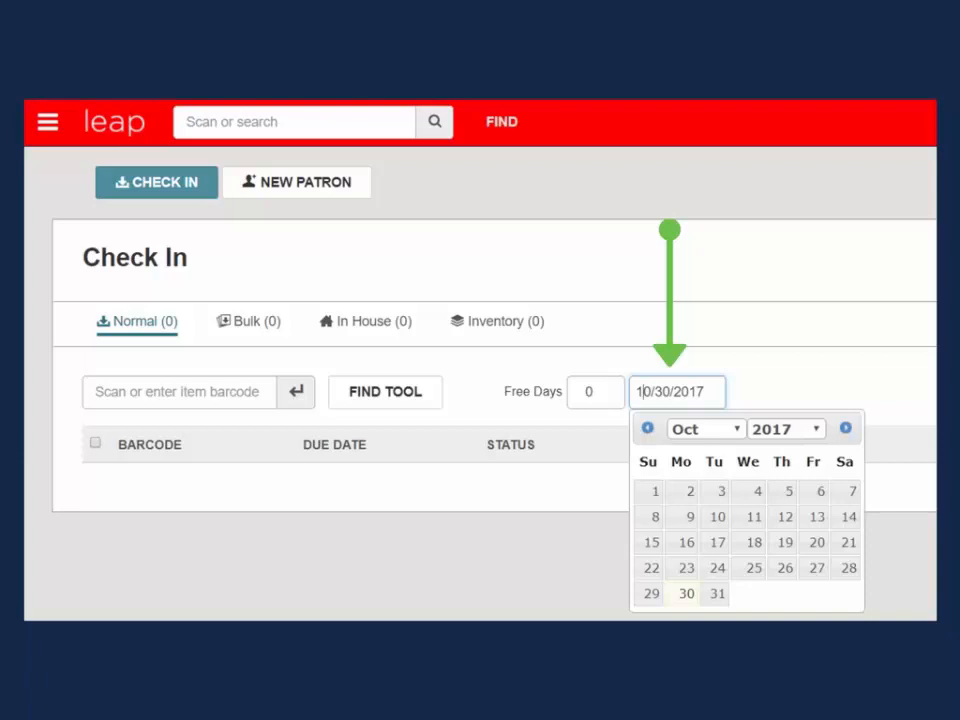
{"action": "type", "text": "33090005115177"}
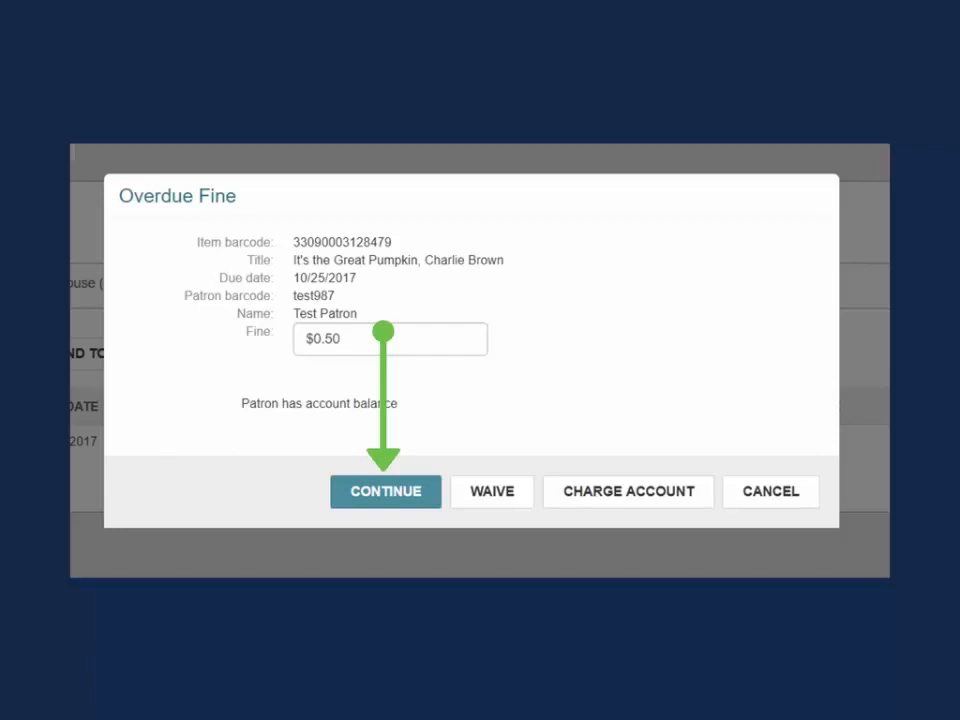
Accept the $0.50 overdue fine and continue checking in the DVDs.
{"action": "left_click", "coordinate": [385, 491]}
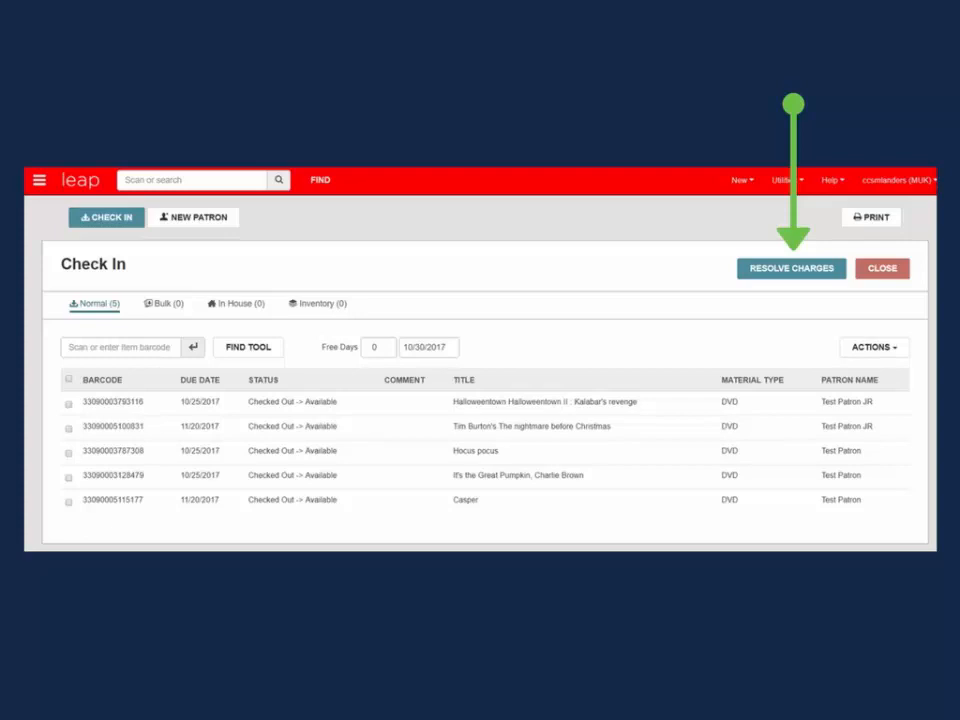
Show the patrons' charges to resolve and select Test Patron JR's $0.50 fine.
{"action": "left_click", "coordinate": [790, 268]}
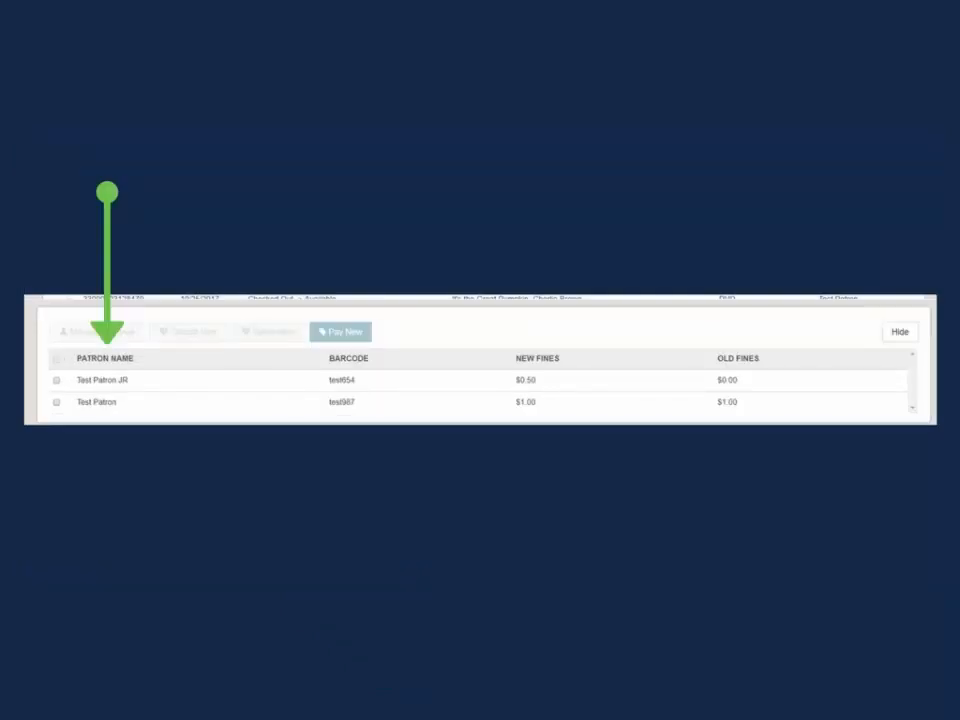
{"action": "left_click", "coordinate": [55, 355]}
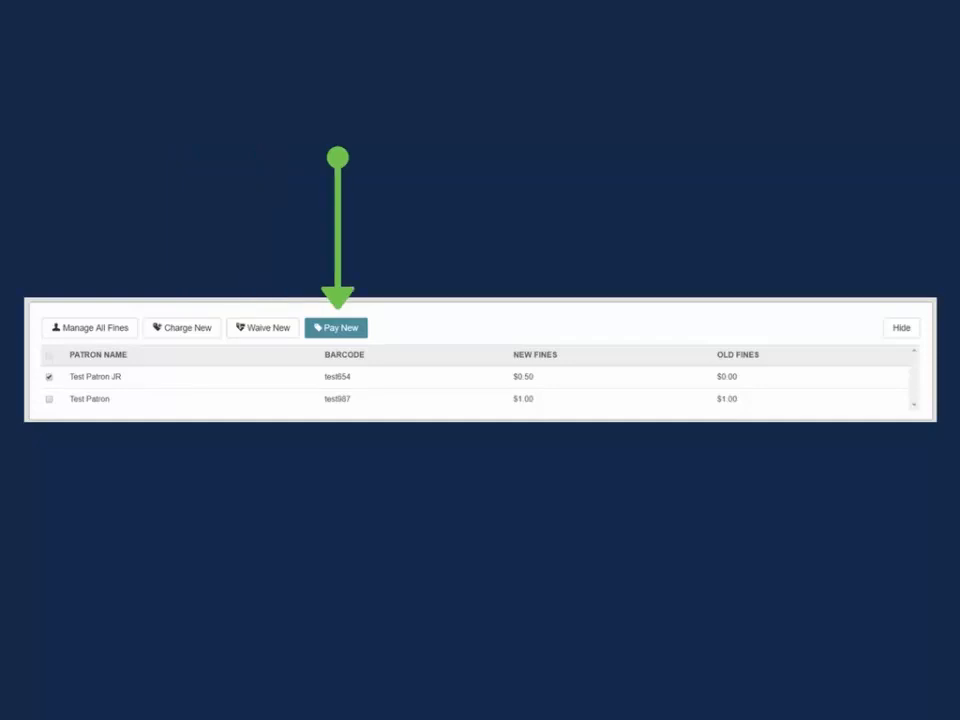
Start paying Test Patron JR's $0.50 in new fines.
{"action": "left_click", "coordinate": [336, 327]}
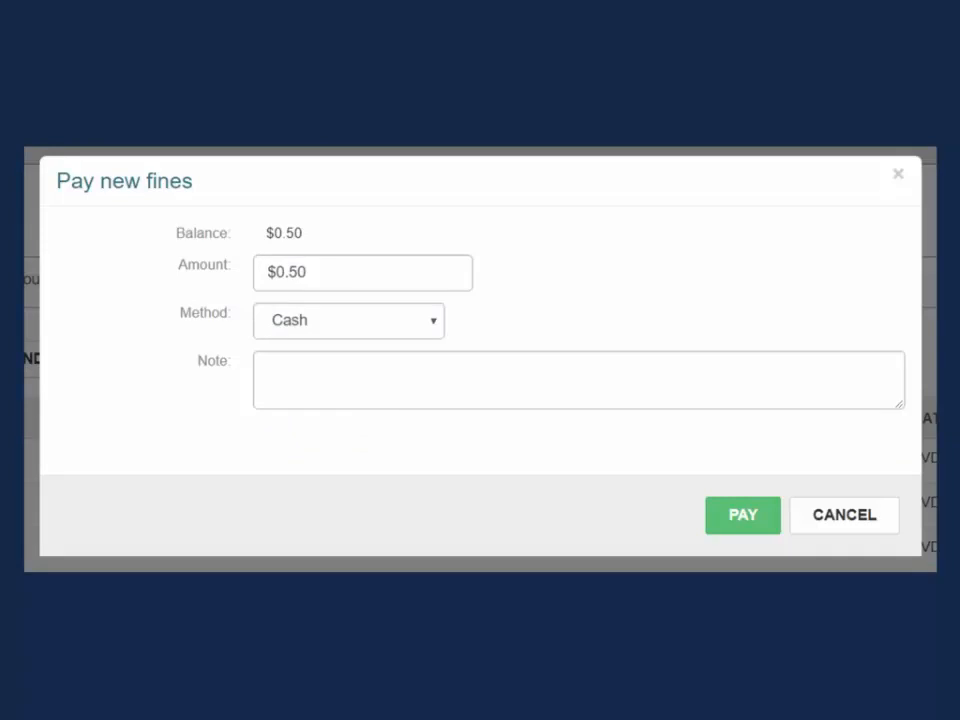
Pay the $0.50 fine by Cash.
{"action": "left_click", "coordinate": [742, 514]}
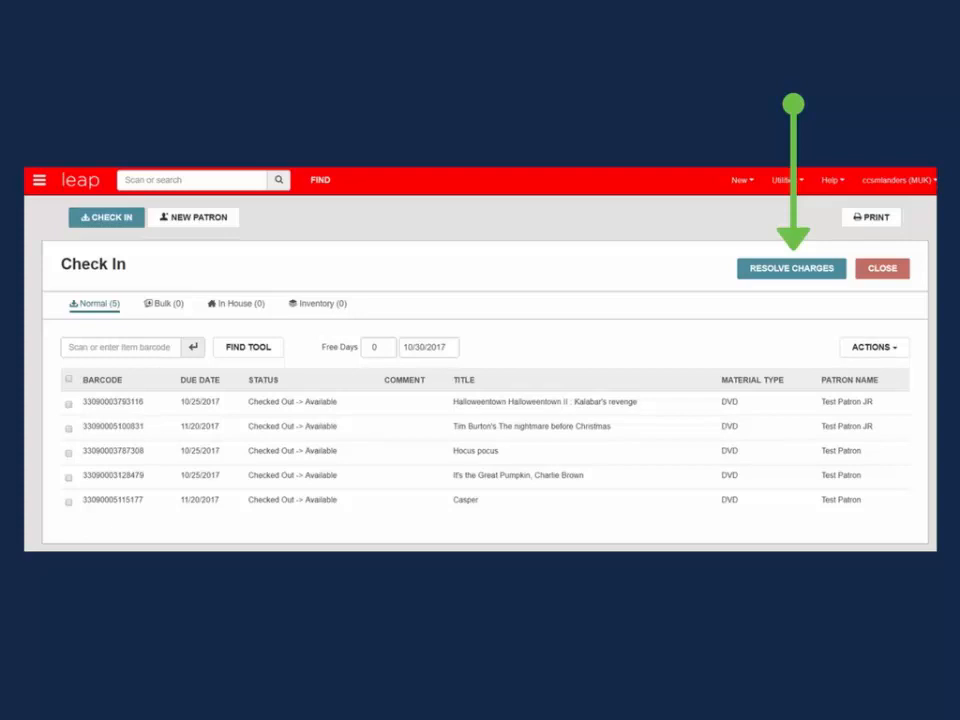
Close the Check In form, leaving the empty LEAP home screen.
{"action": "left_click", "coordinate": [872, 347]}
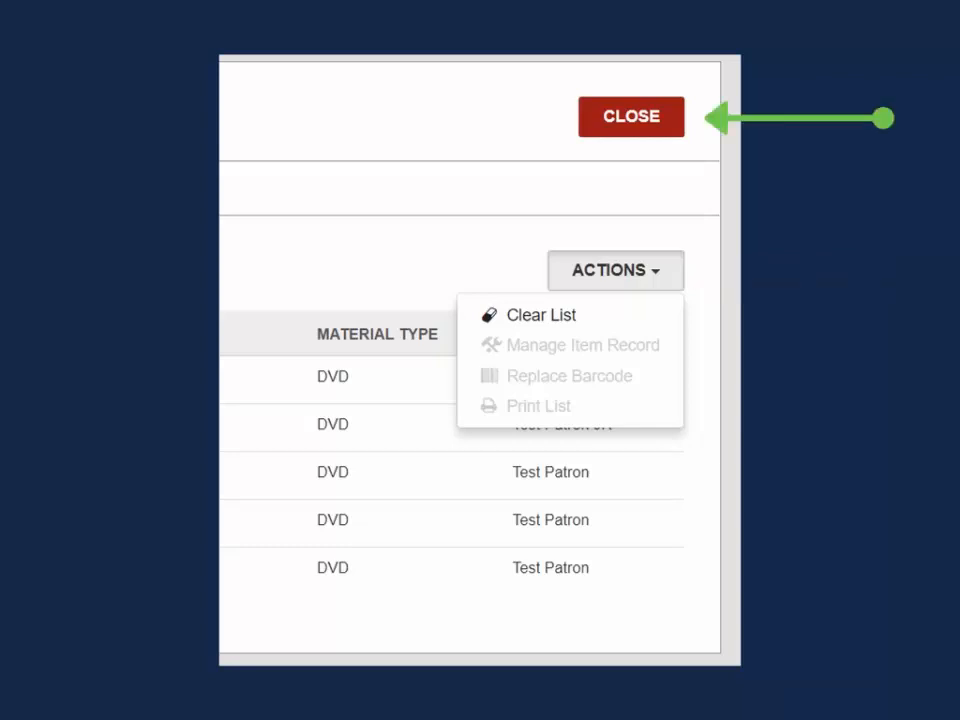
{"action": "left_click", "coordinate": [631, 117]}
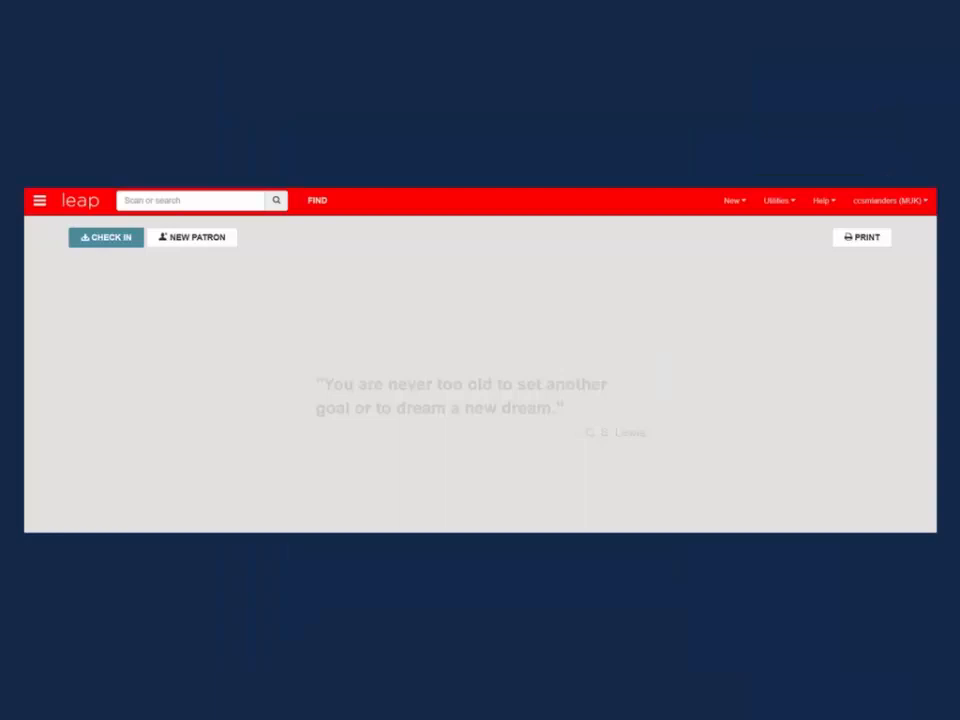